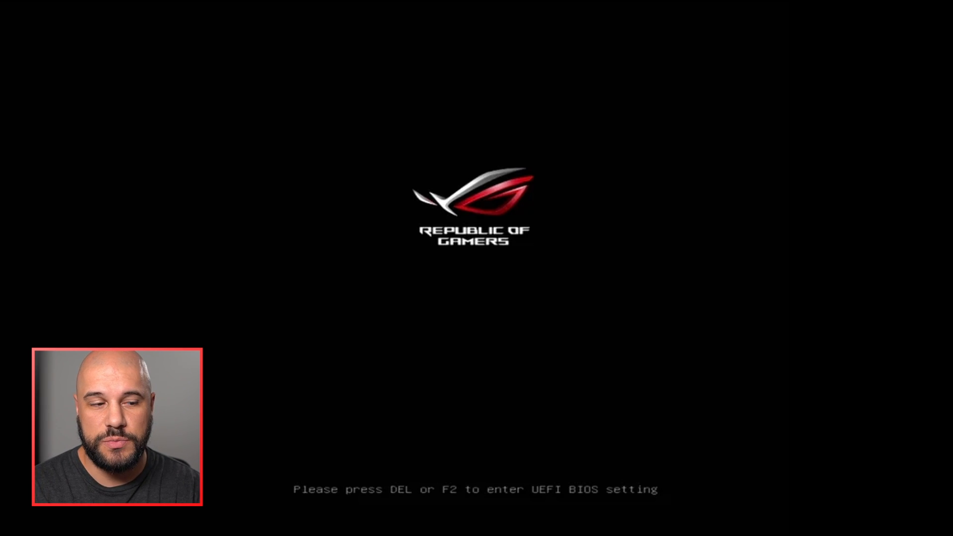
Step: Enter the UEFI BIOS setup with Delete at the ROG boot screen, landing in Advanced Mode
{"action": "key", "text": "Delete"}
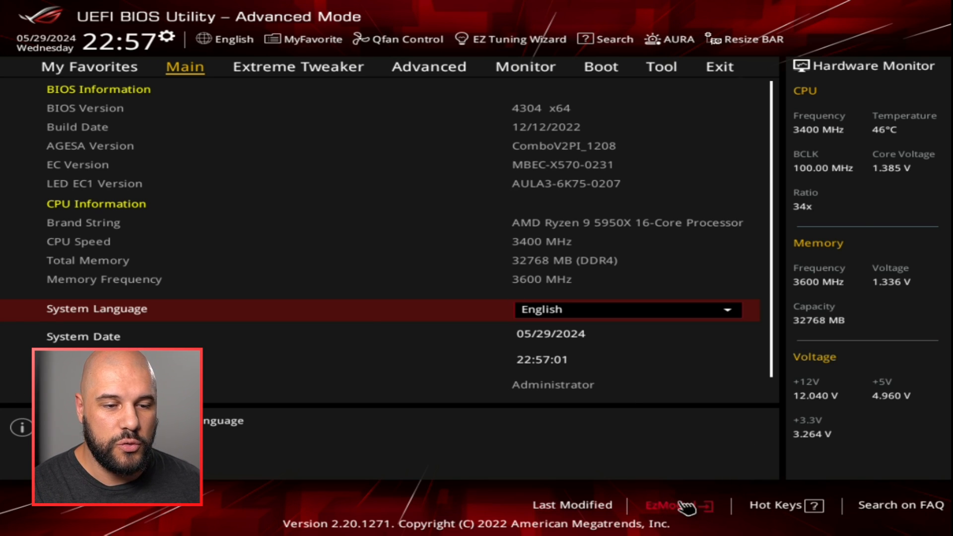
Step: Switch from Advanced Mode to the EZ Mode system overview
{"action": "left_click", "coordinate": [667, 505]}
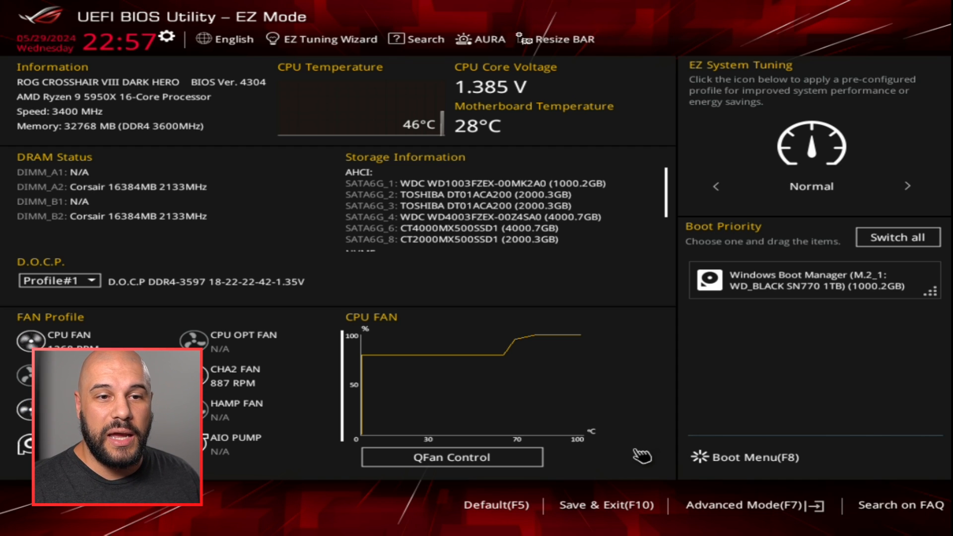
{"action": "mouse_move", "coordinate": [549, 392]}
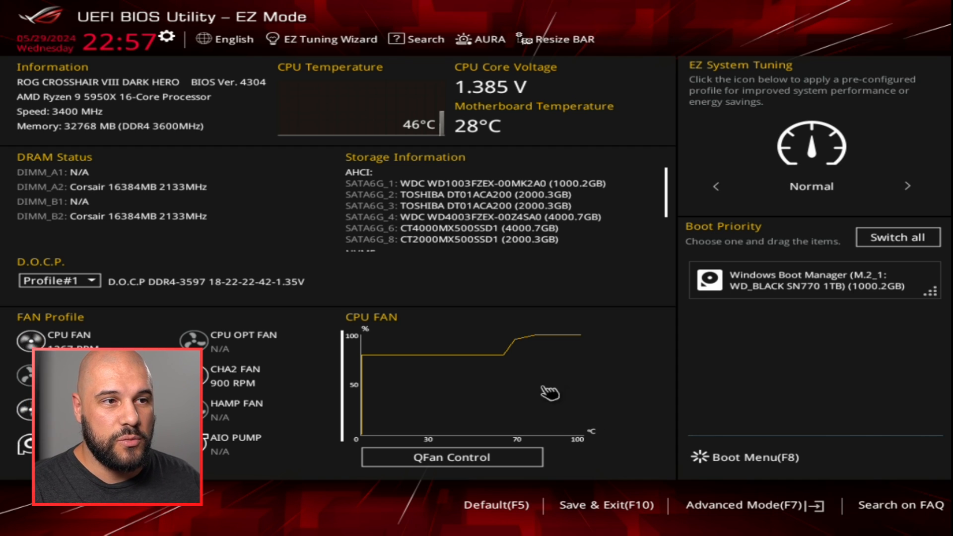
{"action": "mouse_move", "coordinate": [421, 293]}
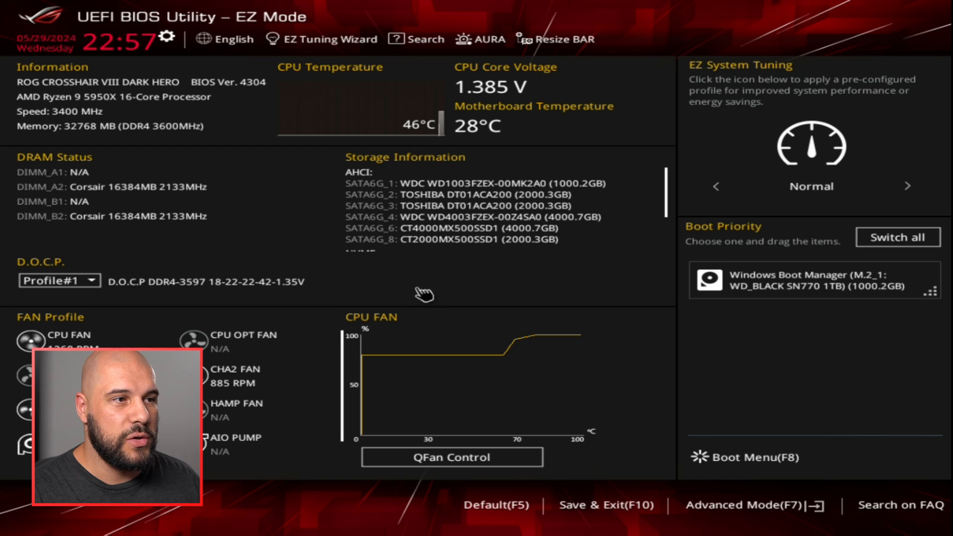
{"action": "mouse_move", "coordinate": [471, 148]}
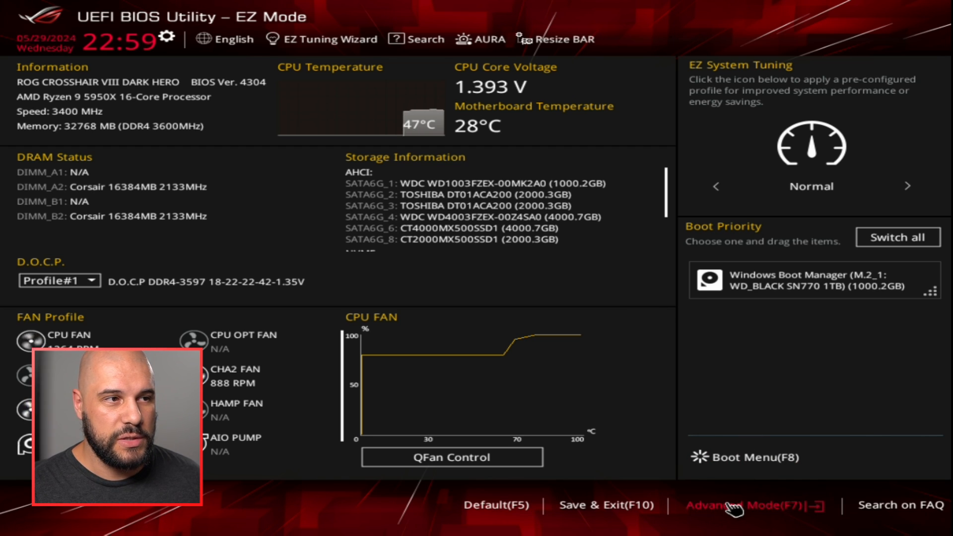
Step: Return to Advanced Mode and review Boot Option #1, set to Windows Boot Manager
{"action": "left_click", "coordinate": [735, 504]}
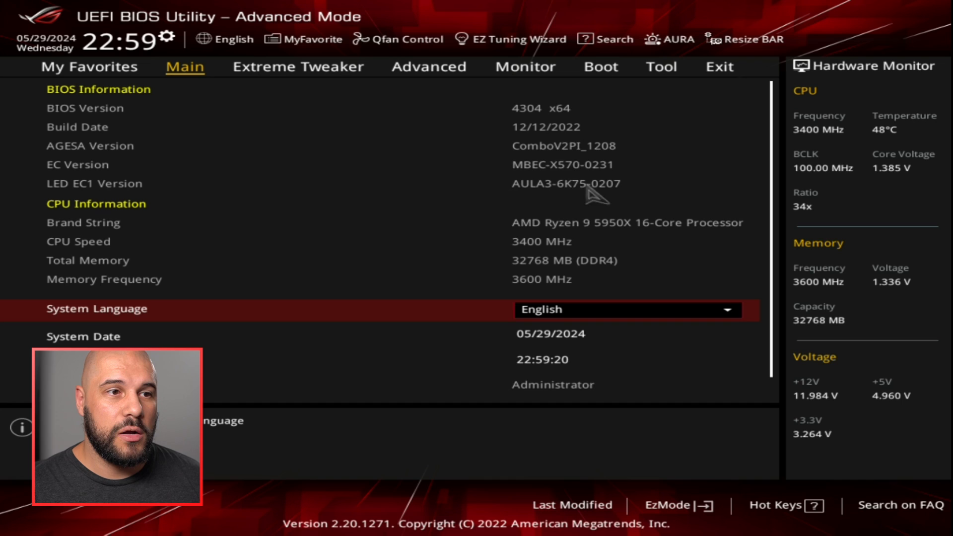
{"action": "left_click", "coordinate": [599, 67]}
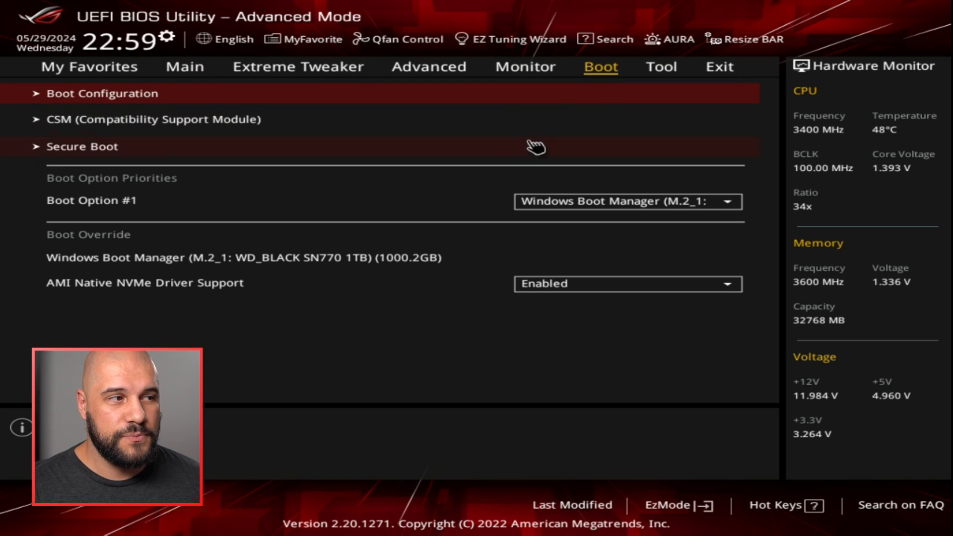
{"action": "mouse_move", "coordinate": [281, 343]}
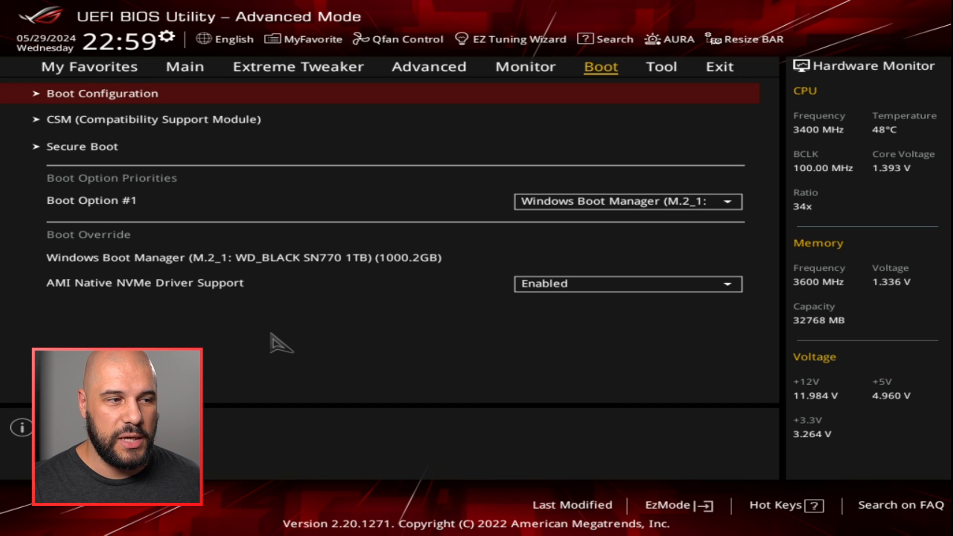
{"action": "mouse_move", "coordinate": [362, 319]}
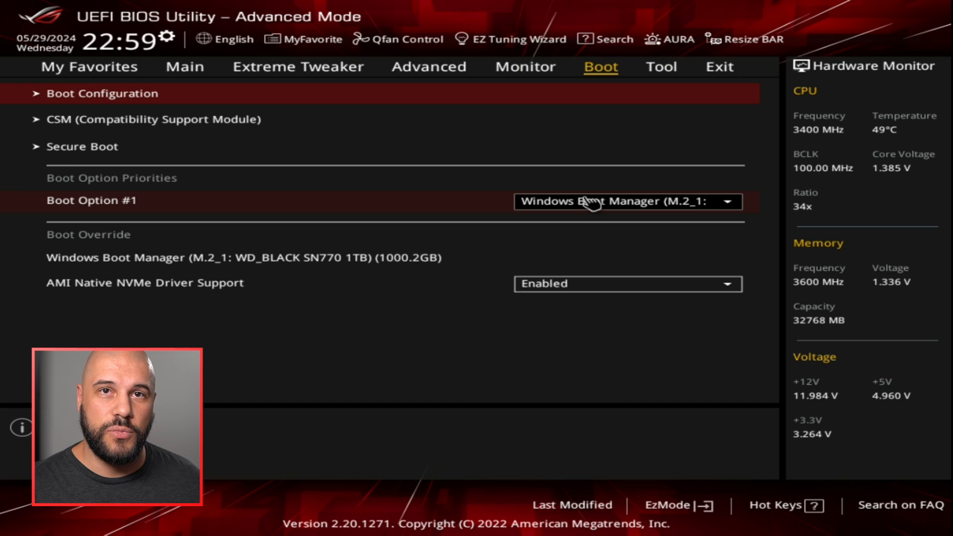
{"action": "left_click", "coordinate": [627, 201]}
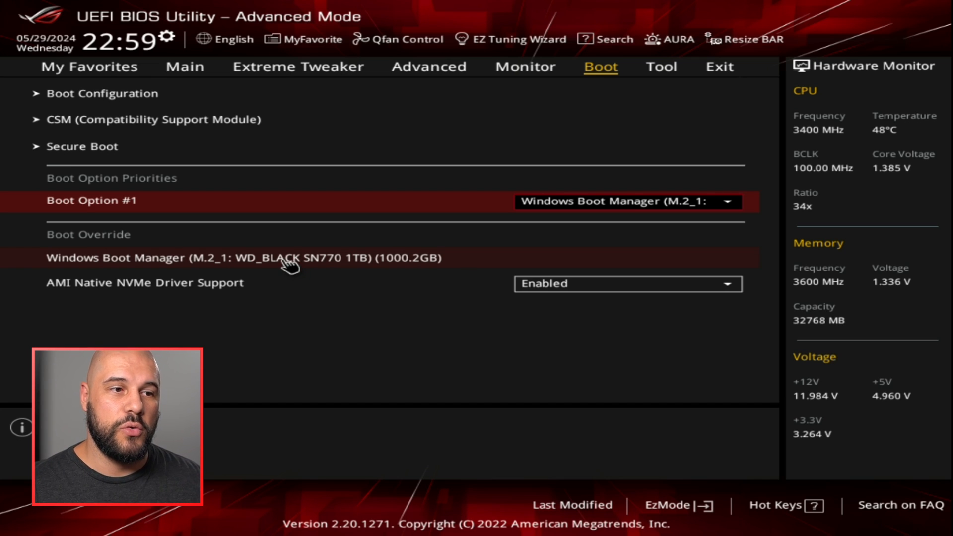
{"action": "mouse_move", "coordinate": [298, 66]}
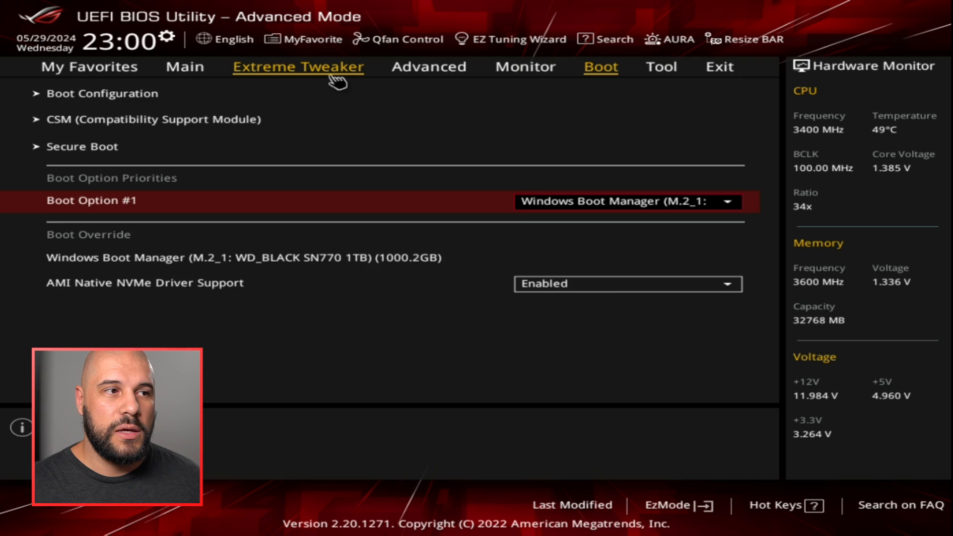
{"action": "left_click", "coordinate": [298, 66]}
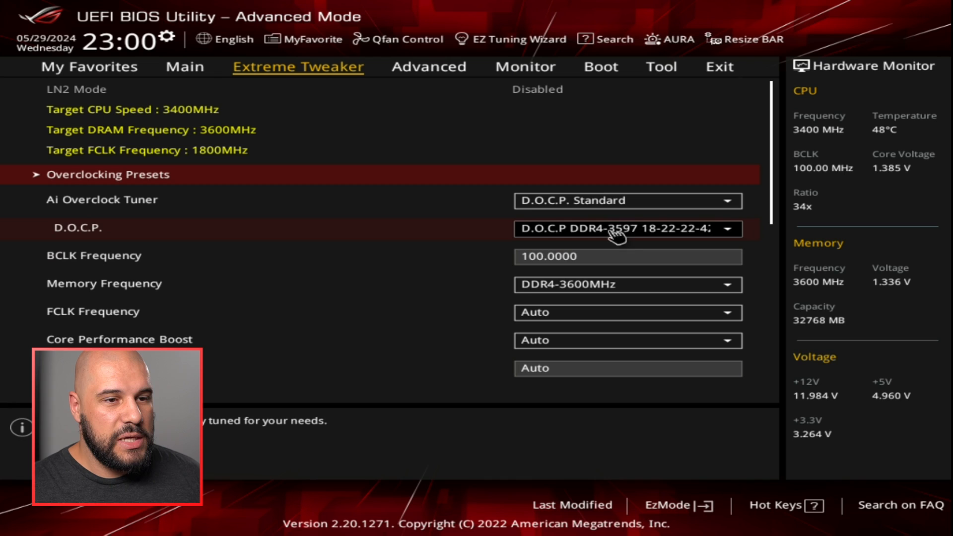
{"action": "left_click", "coordinate": [627, 229]}
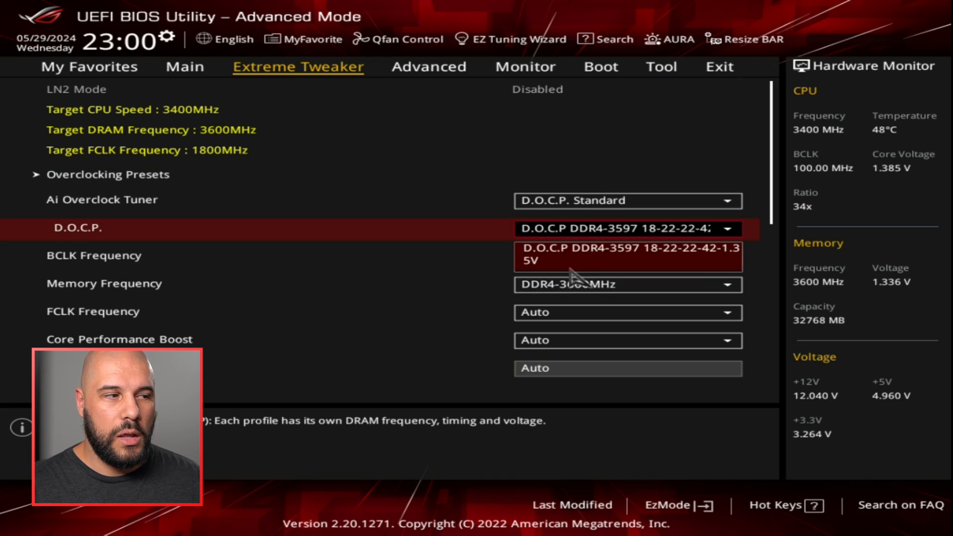
{"action": "left_click", "coordinate": [626, 249]}
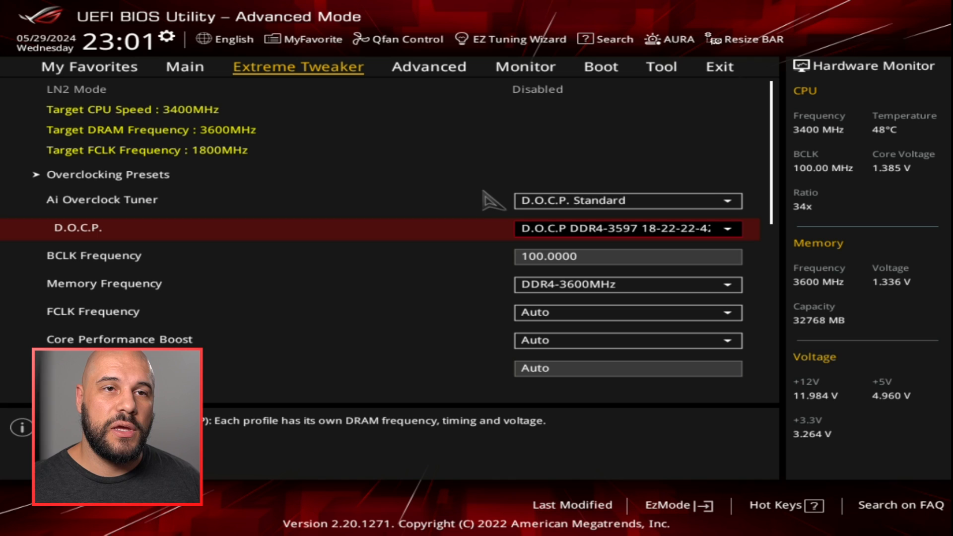
{"action": "left_click", "coordinate": [397, 39]}
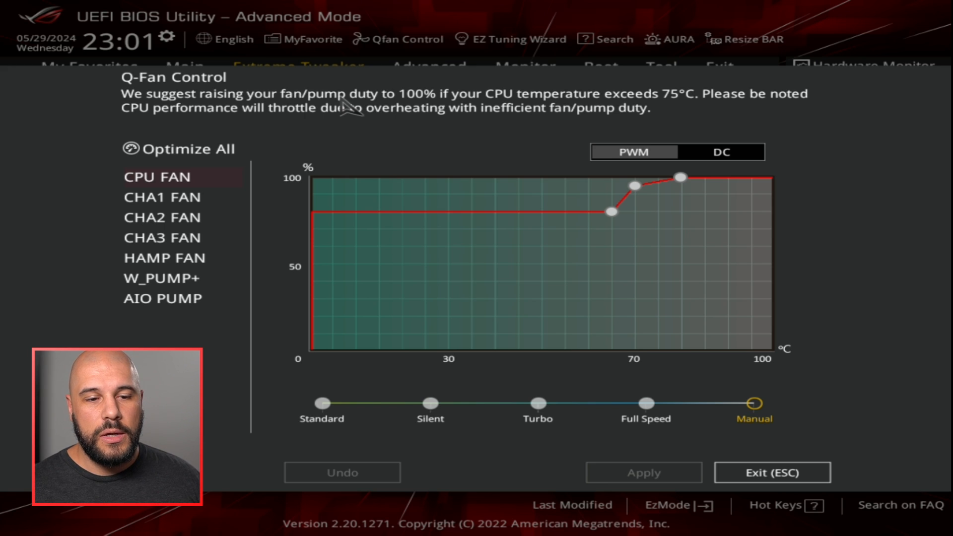
{"action": "mouse_move", "coordinate": [364, 112]}
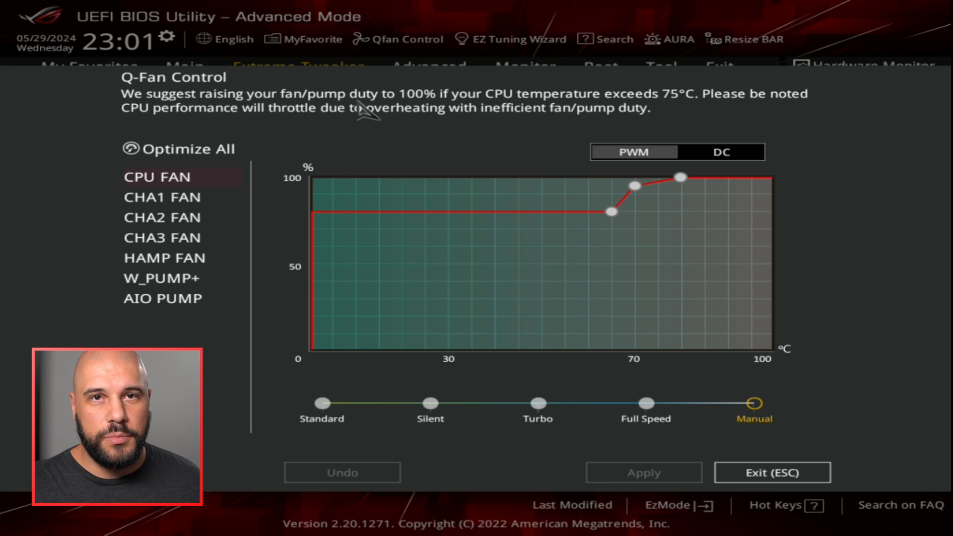
{"action": "mouse_move", "coordinate": [306, 185]}
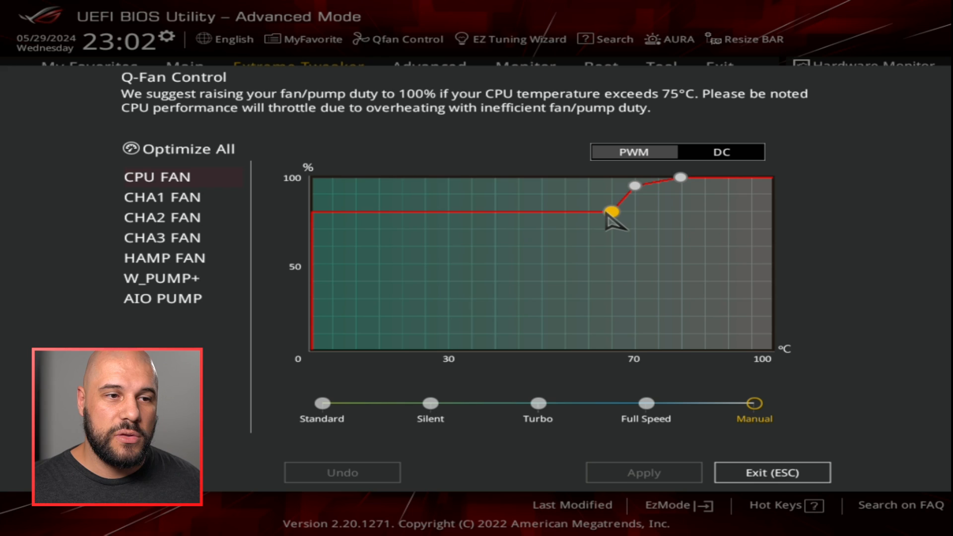
{"action": "left_click_drag", "start_coordinate": [610, 211], "coordinate": [680, 177]}
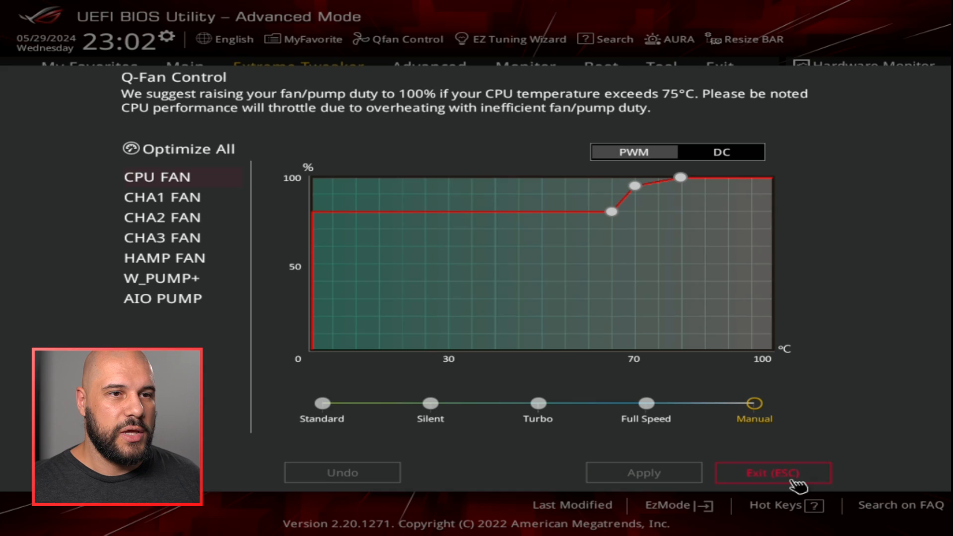
{"action": "left_click", "coordinate": [772, 473]}
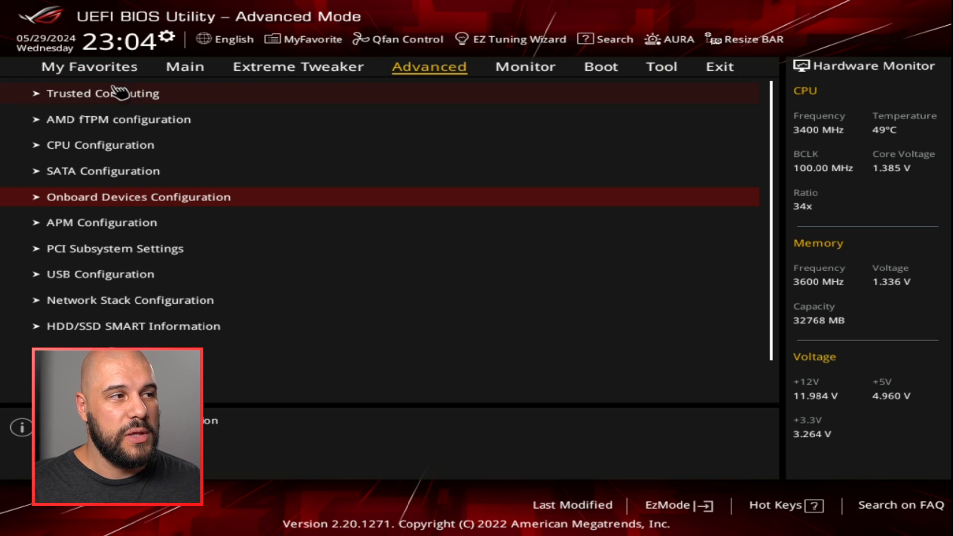
{"action": "mouse_move", "coordinate": [131, 203]}
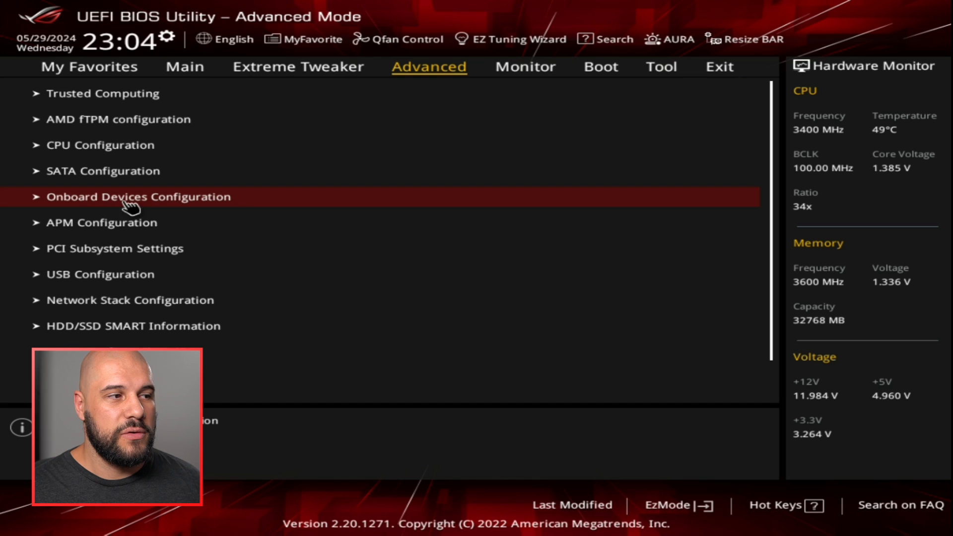
Step: Inspect the PCIEX16_1 Mode under Onboard Devices Configuration, then view the Monitor readings
{"action": "left_click", "coordinate": [138, 196]}
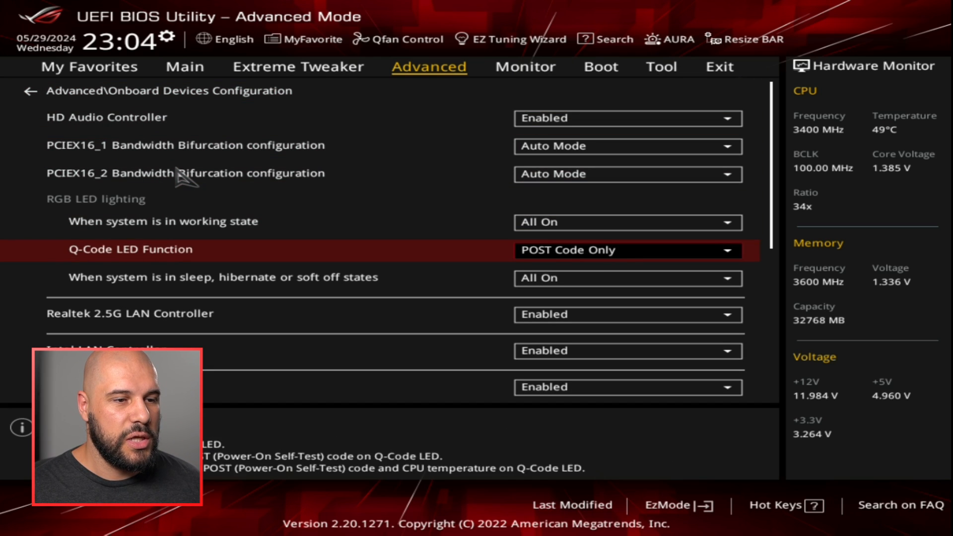
{"action": "scroll", "scroll_direction": "down", "scroll_amount": 3}
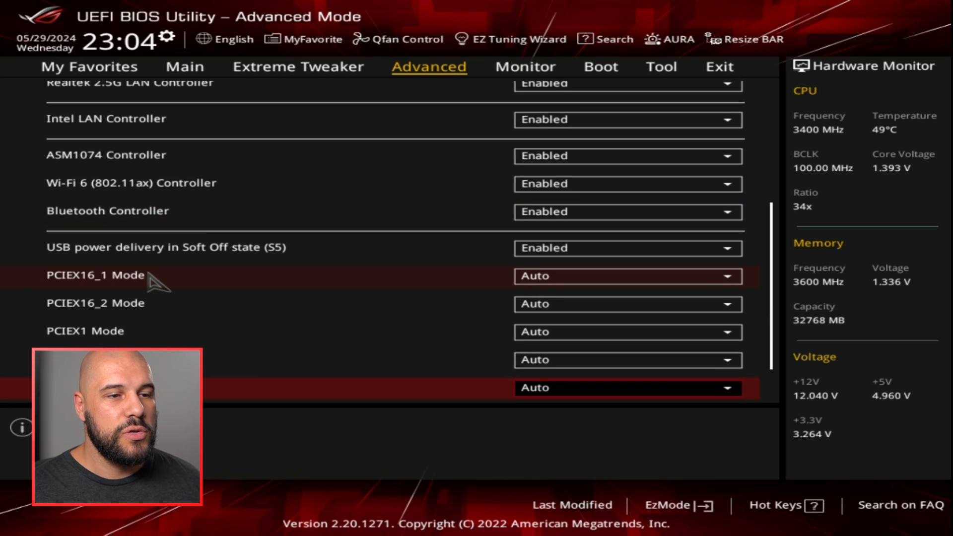
{"action": "left_click", "coordinate": [626, 277]}
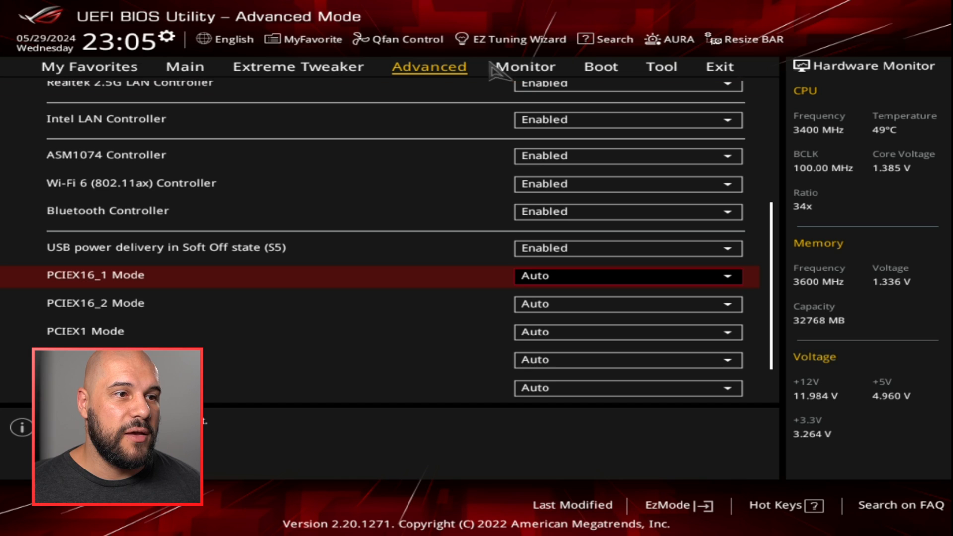
{"action": "left_click", "coordinate": [524, 66]}
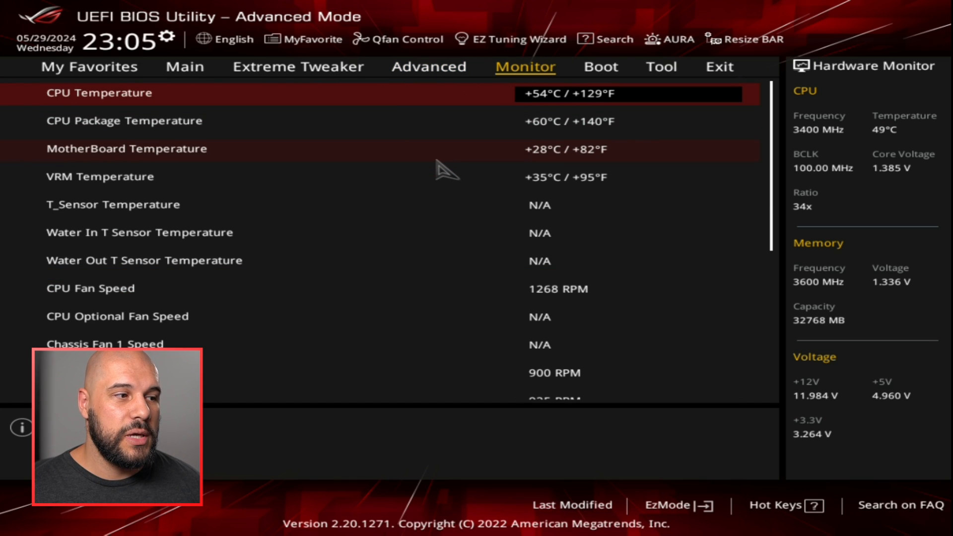
Step: Browse the monitored temperatures and fan speeds, then go to the Tool page
{"action": "scroll", "scroll_direction": "down", "scroll_amount": 3}
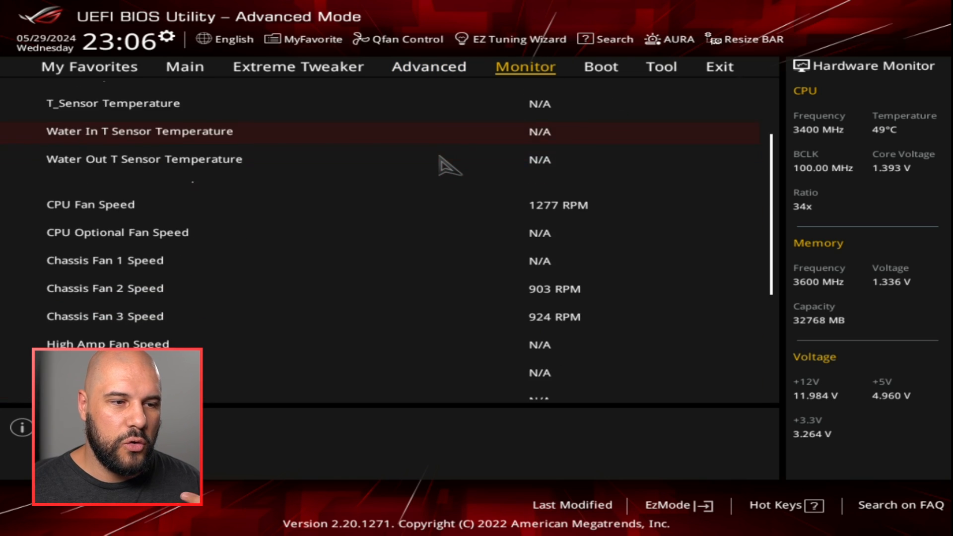
{"action": "scroll", "scroll_direction": "down", "scroll_amount": 3}
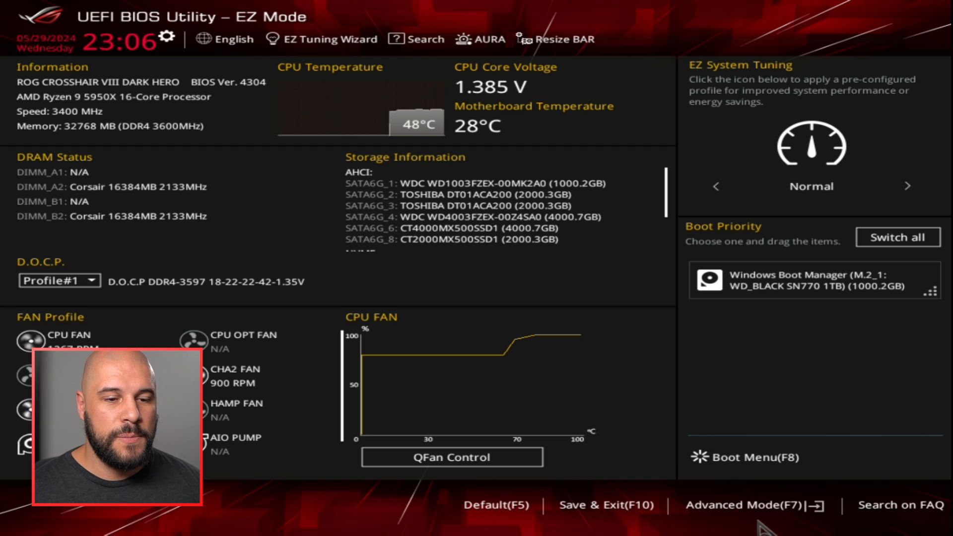
{"action": "left_click", "coordinate": [742, 505]}
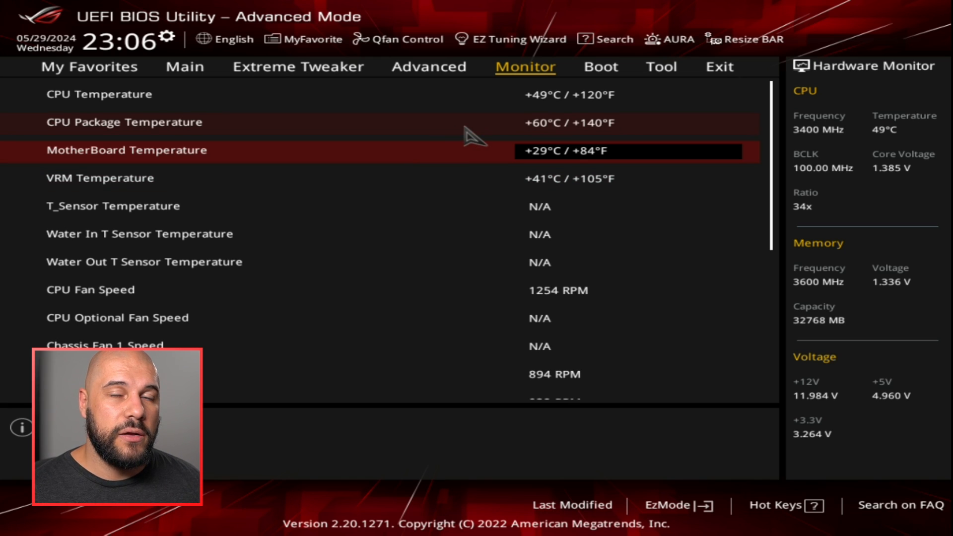
{"action": "left_click", "coordinate": [661, 66]}
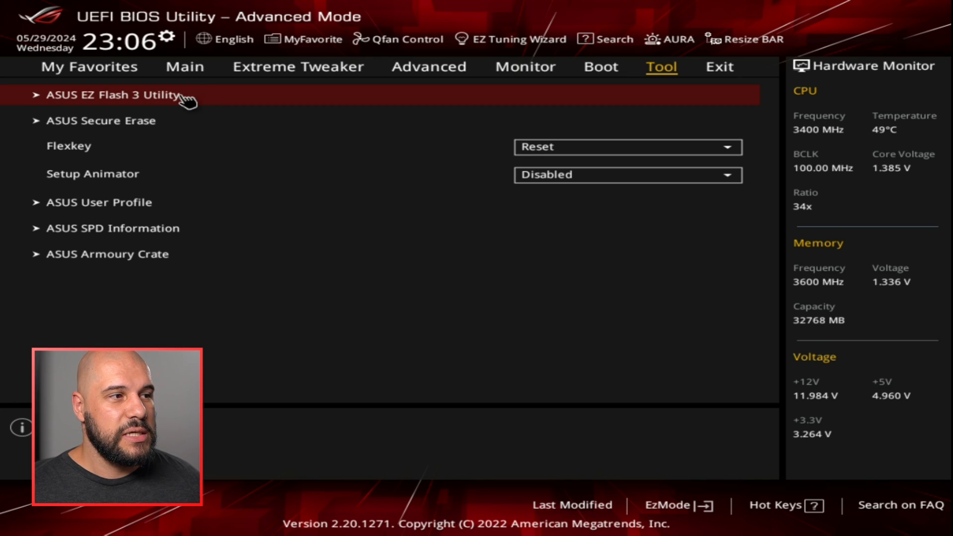
{"action": "left_click", "coordinate": [109, 95]}
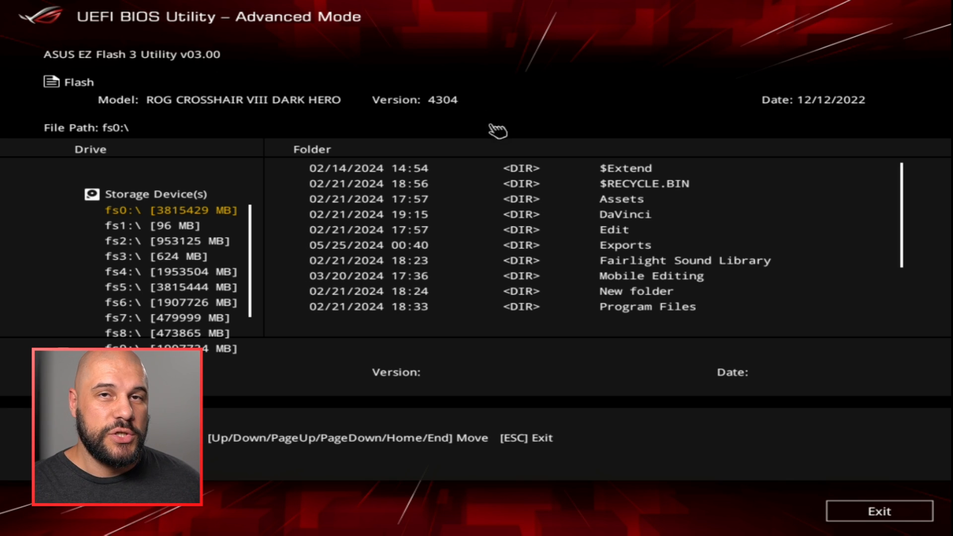
{"action": "mouse_move", "coordinate": [878, 511]}
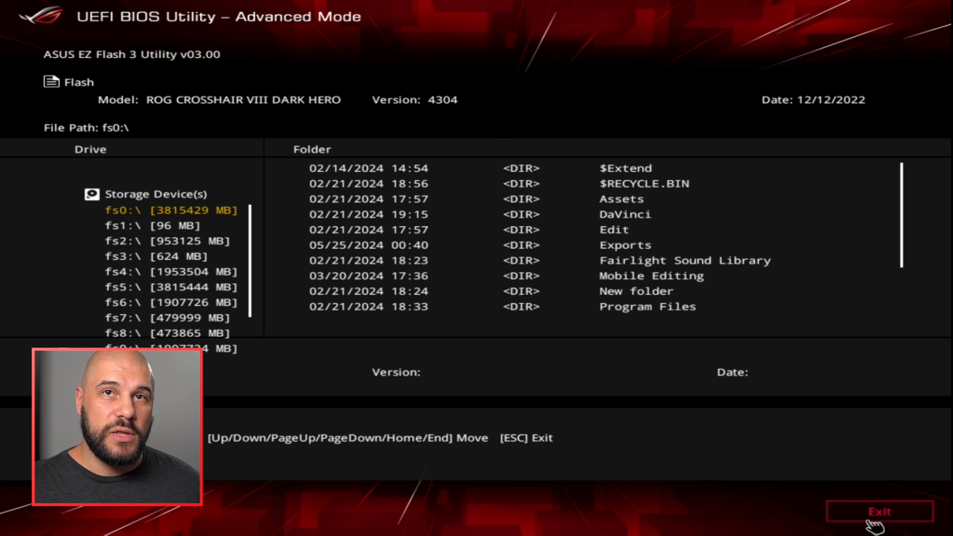
Step: Exit the EZ Flash 3 Utility, confirming Yes to return to the Tool page
{"action": "left_click", "coordinate": [878, 511]}
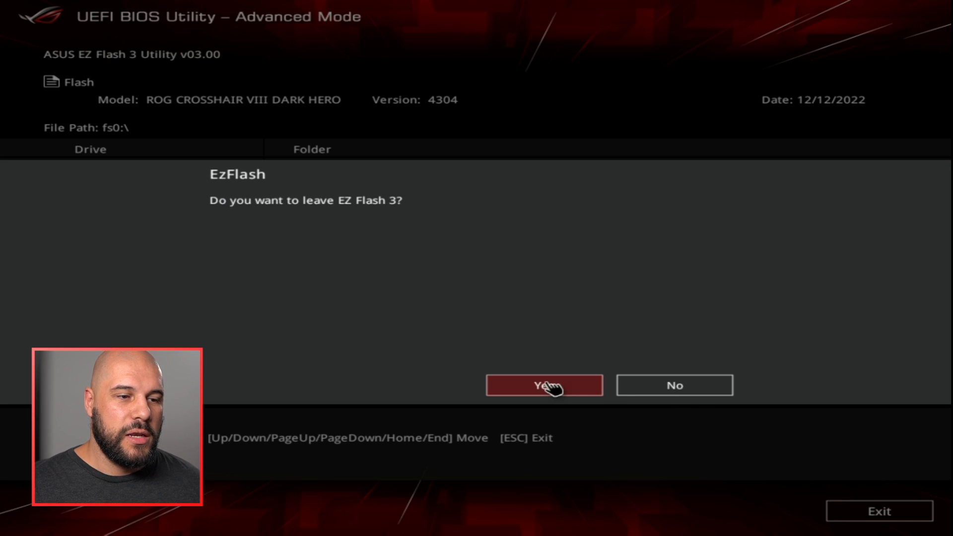
{"action": "left_click", "coordinate": [543, 385]}
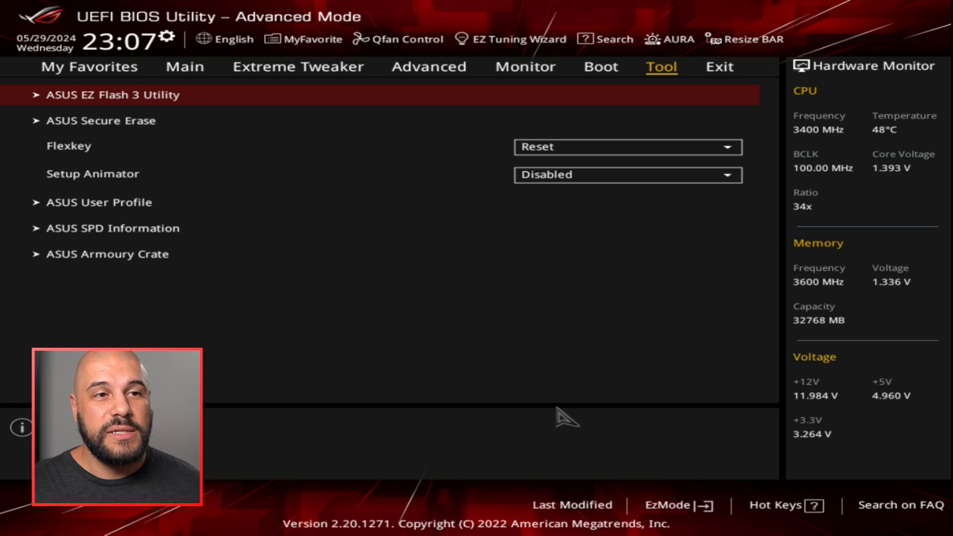
{"action": "mouse_move", "coordinate": [655, 64]}
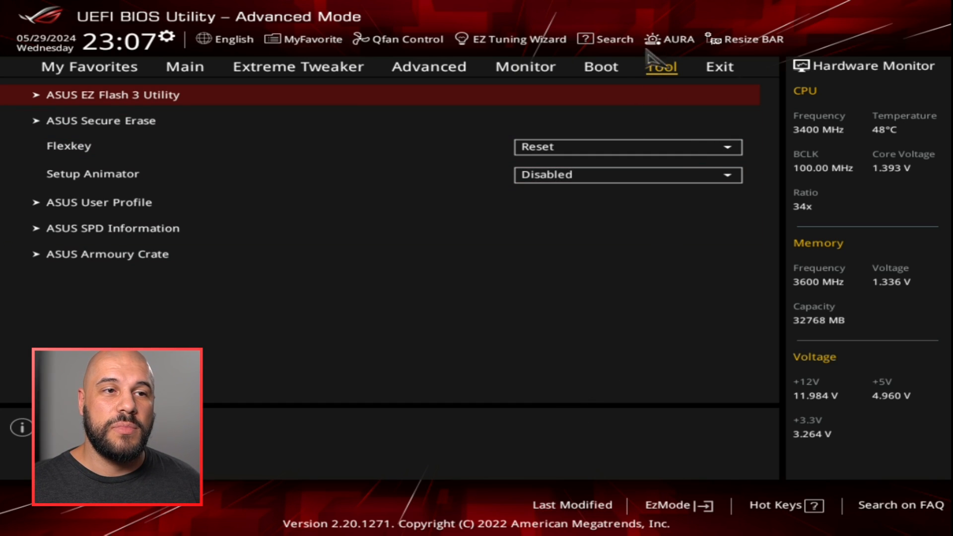
{"action": "left_click", "coordinate": [671, 39]}
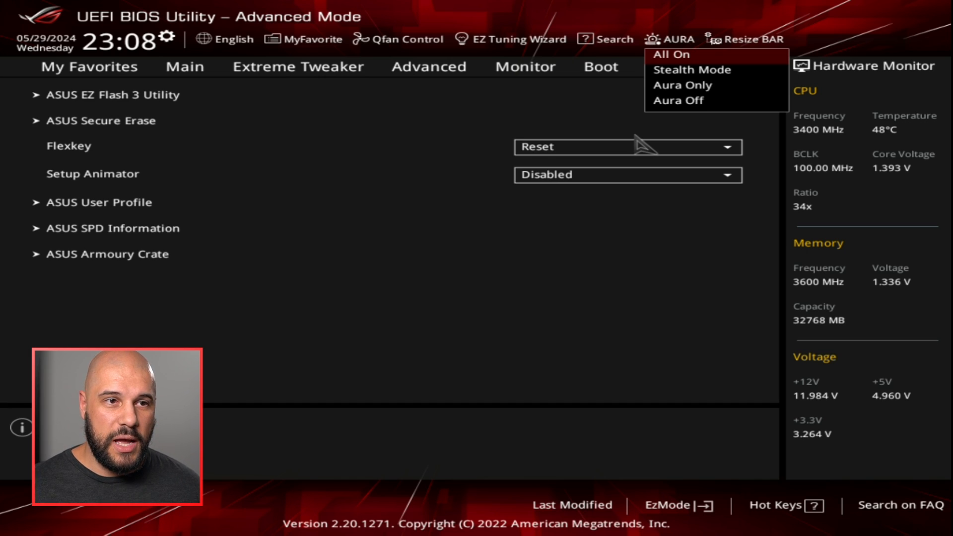
{"action": "mouse_move", "coordinate": [681, 84]}
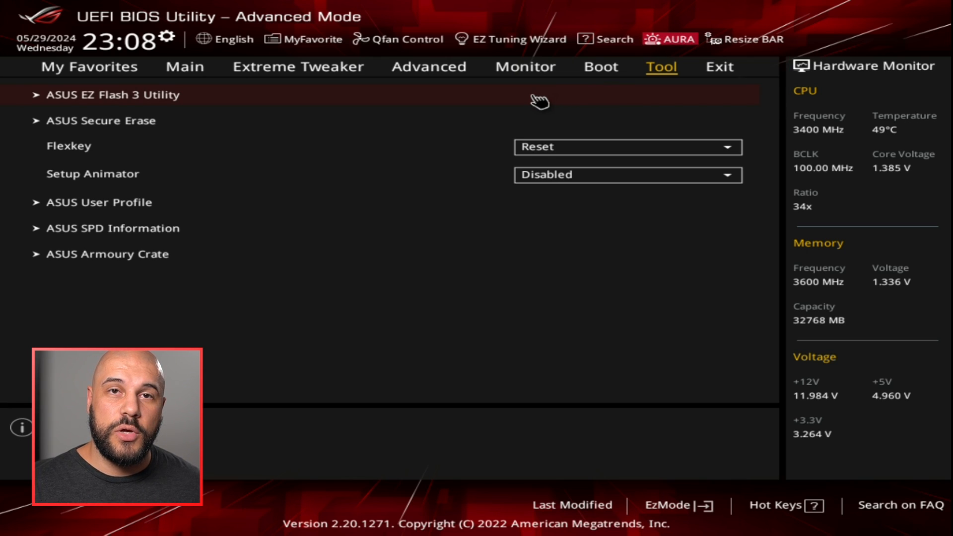
Step: View the Onboard Devices Configuration RGB LED lighting options under Advanced
{"action": "left_click", "coordinate": [429, 67]}
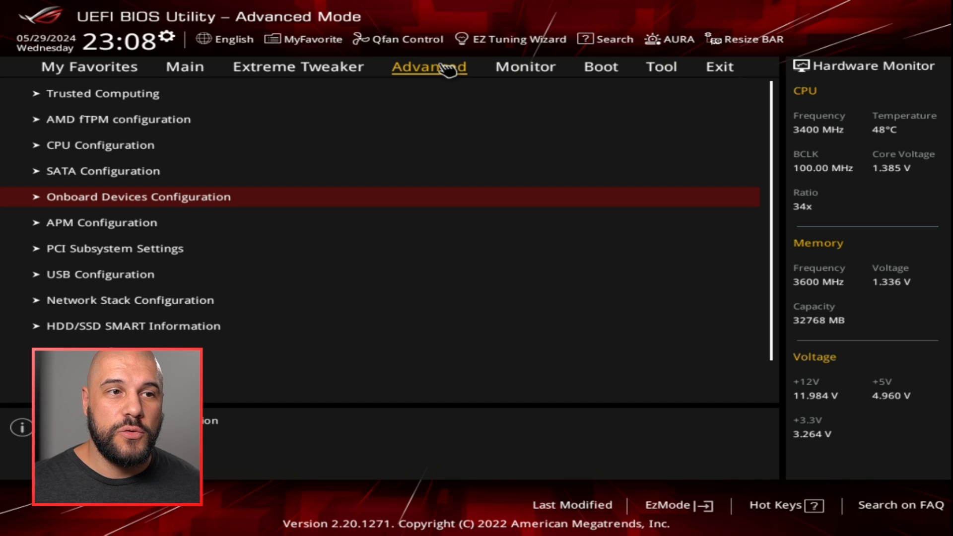
{"action": "mouse_move", "coordinate": [160, 206]}
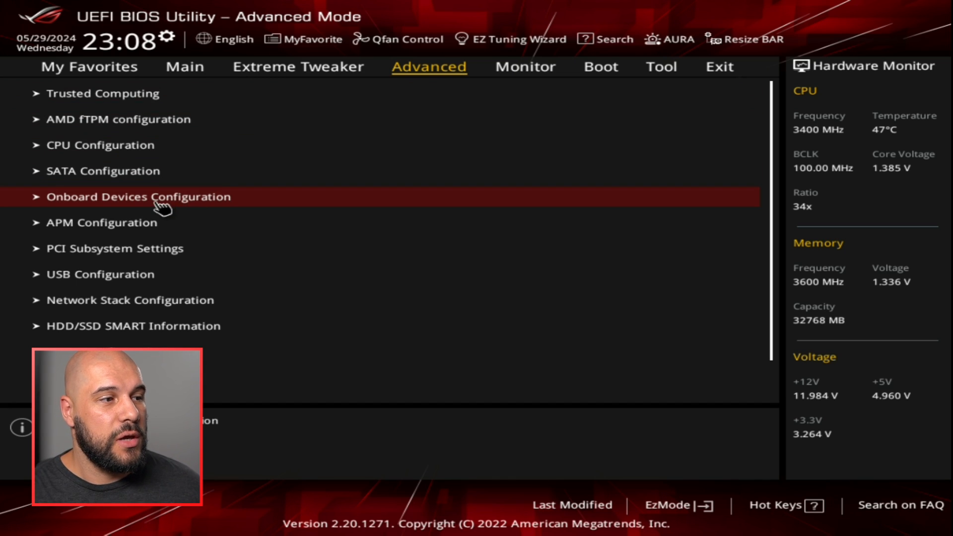
{"action": "left_click", "coordinate": [139, 196]}
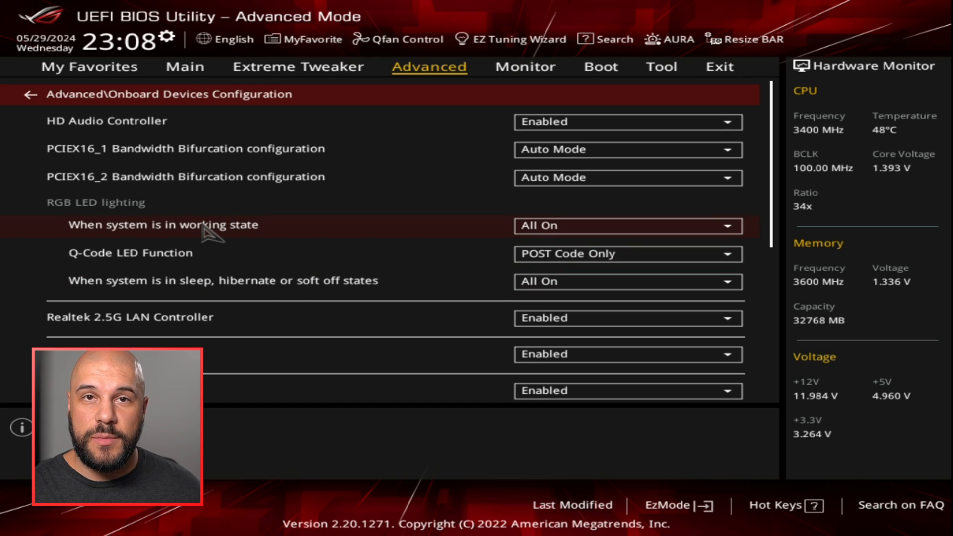
{"action": "mouse_move", "coordinate": [230, 264]}
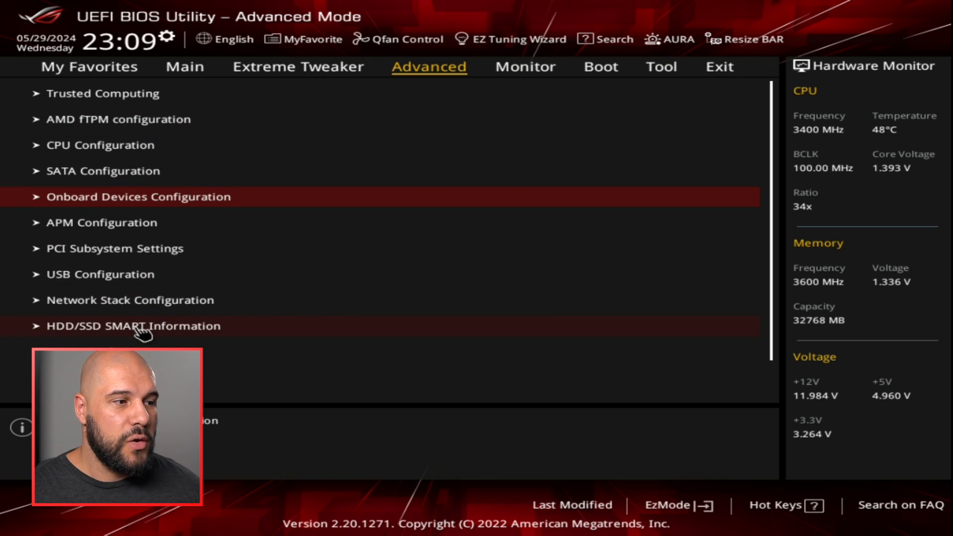
Step: View the SATA SSD's HDD/SSD SMART Information, then go to Extreme Tweaker
{"action": "left_click", "coordinate": [133, 325]}
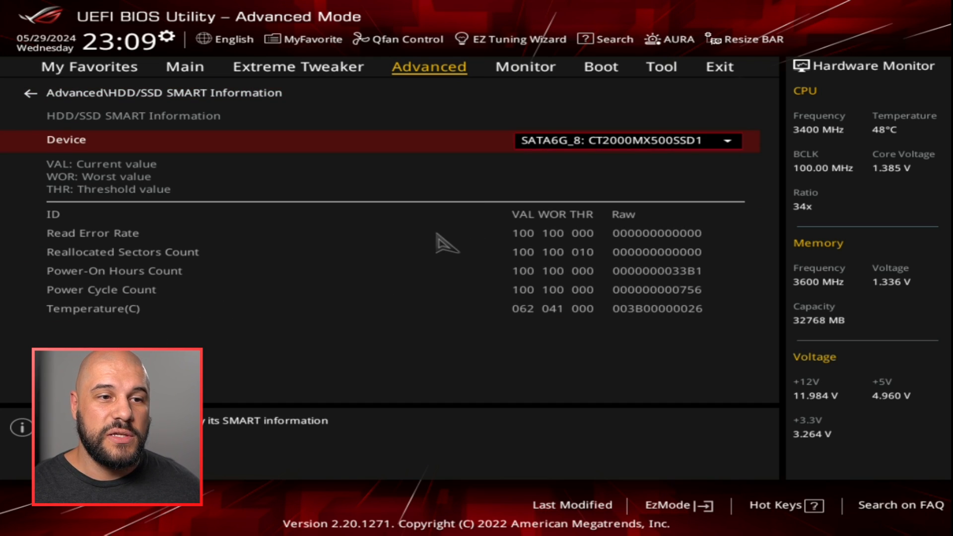
{"action": "mouse_move", "coordinate": [442, 249]}
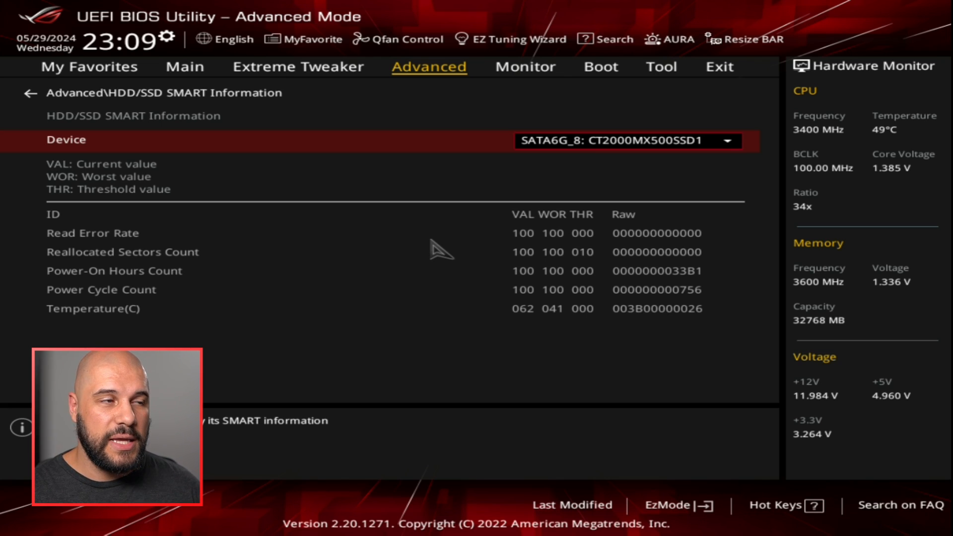
{"action": "left_click", "coordinate": [298, 66]}
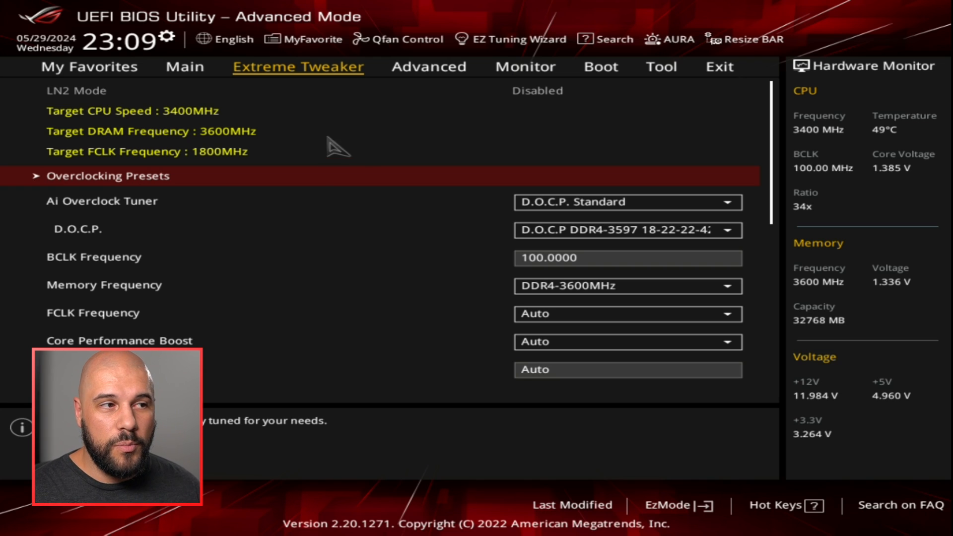
{"action": "mouse_move", "coordinate": [329, 82]}
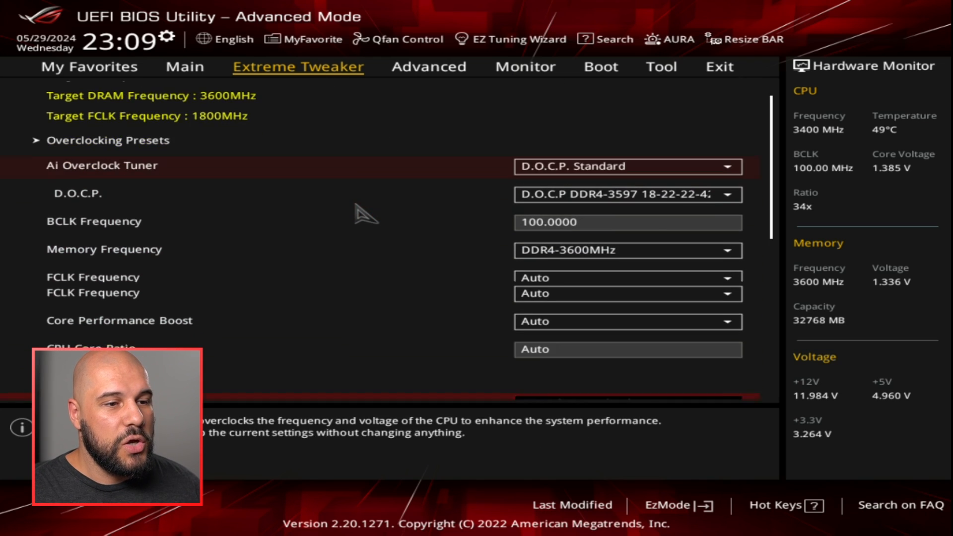
Step: Scroll Extreme Tweaker down to CPU Core Ratio, TPU, Precision Boost Overdrive and DRAM Timing Control
{"action": "scroll", "scroll_direction": "down", "scroll_amount": 3}
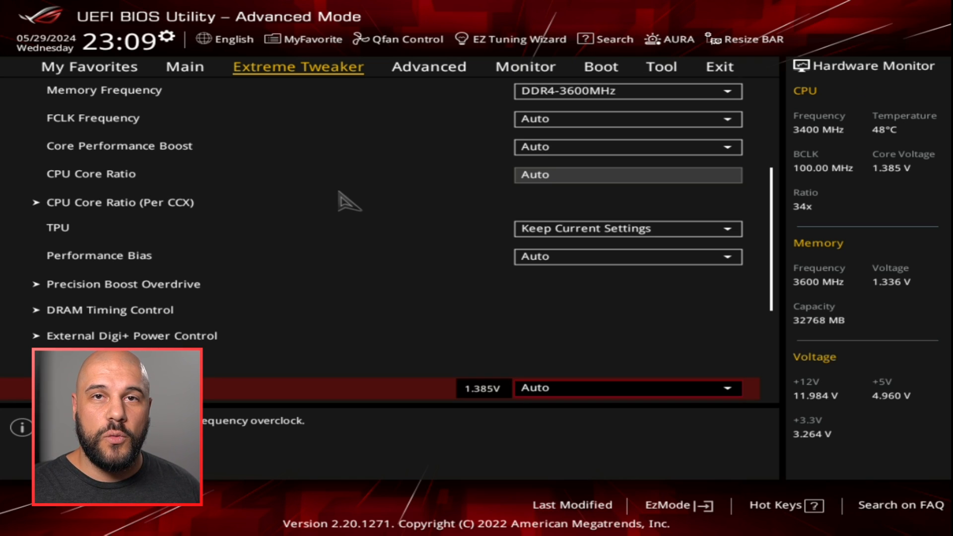
Step: Return to the Advanced page listing Trusted Computing, CPU Configuration and SMART Information
{"action": "left_click", "coordinate": [429, 67]}
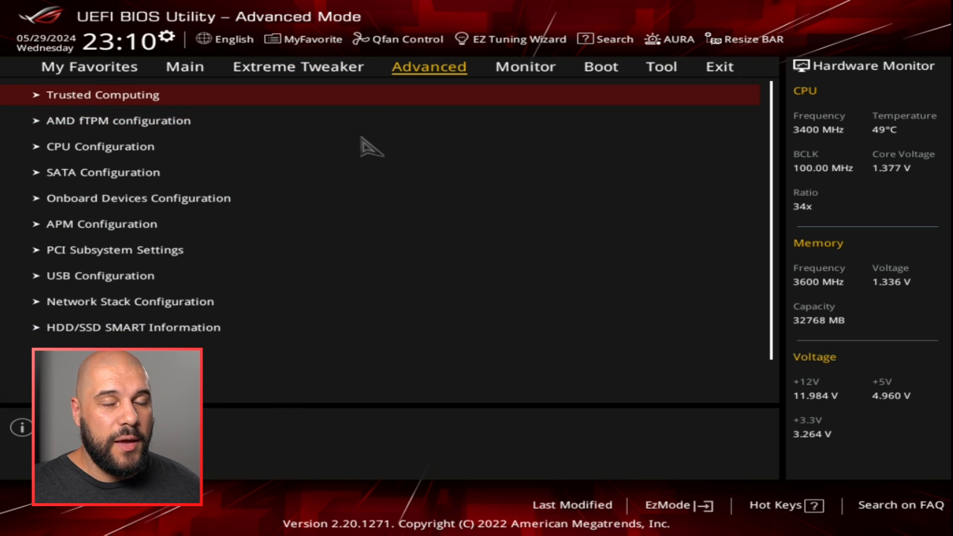
{"action": "mouse_move", "coordinate": [262, 220]}
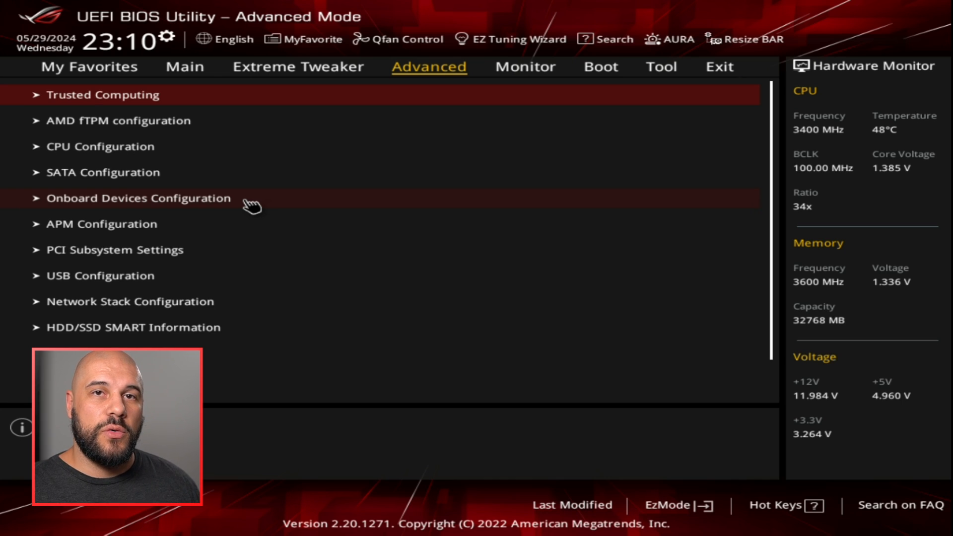
{"action": "mouse_move", "coordinate": [164, 131]}
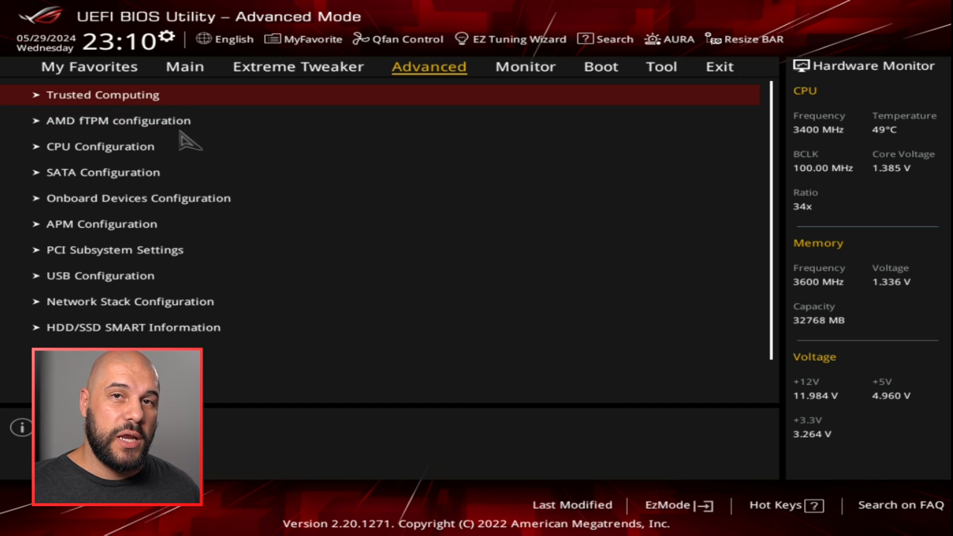
{"action": "mouse_move", "coordinate": [146, 128]}
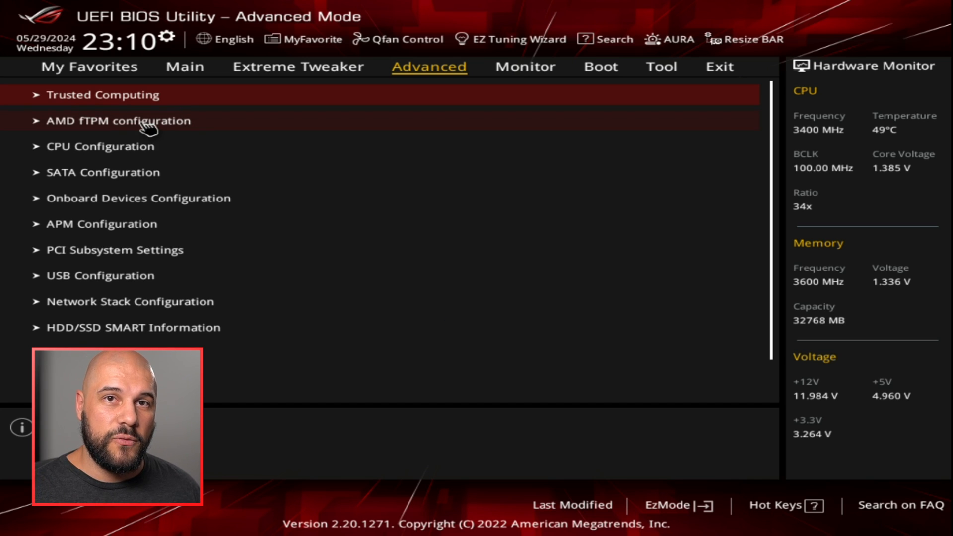
Step: Review Boot Configuration (Fast Boot enabled, POST delay 1 sec), then go back to the Boot page
{"action": "left_click", "coordinate": [600, 66]}
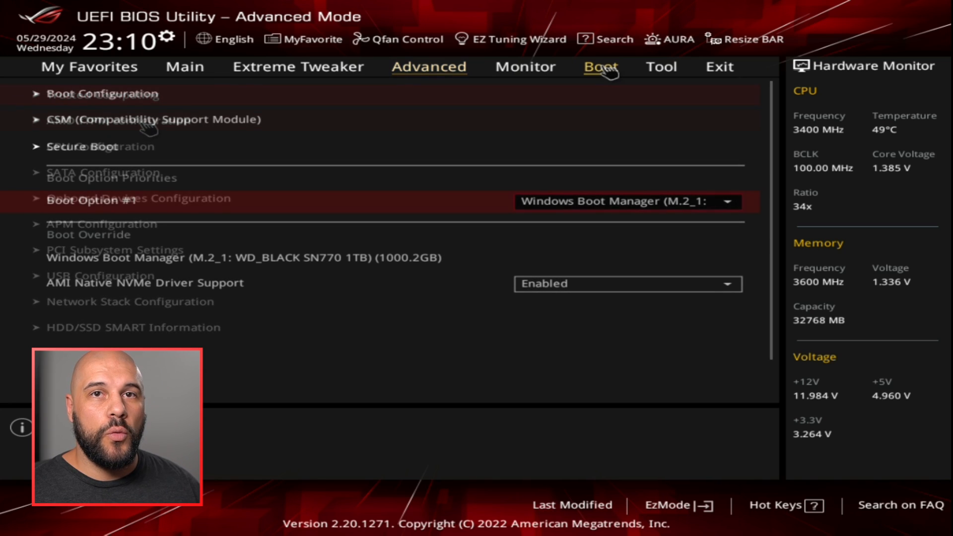
{"action": "left_click", "coordinate": [600, 66]}
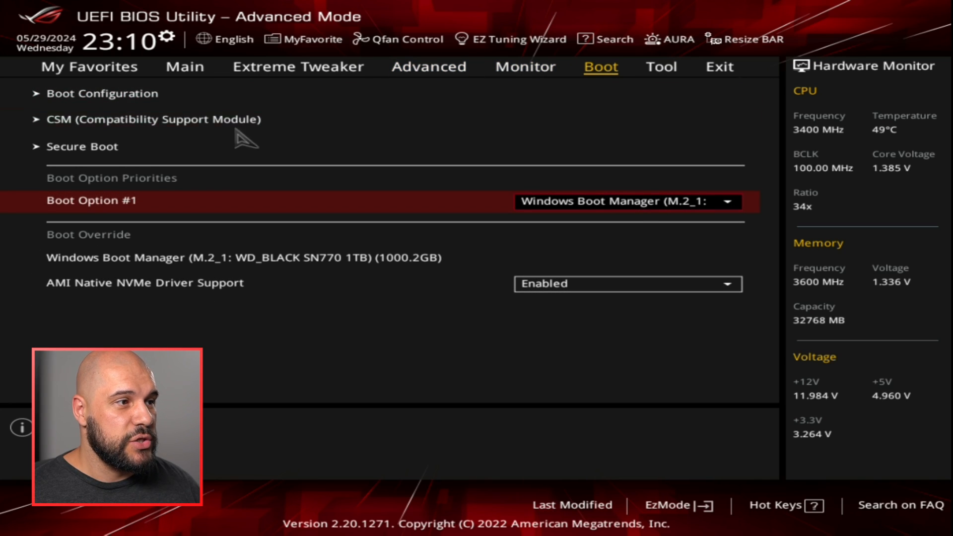
{"action": "left_click", "coordinate": [102, 93]}
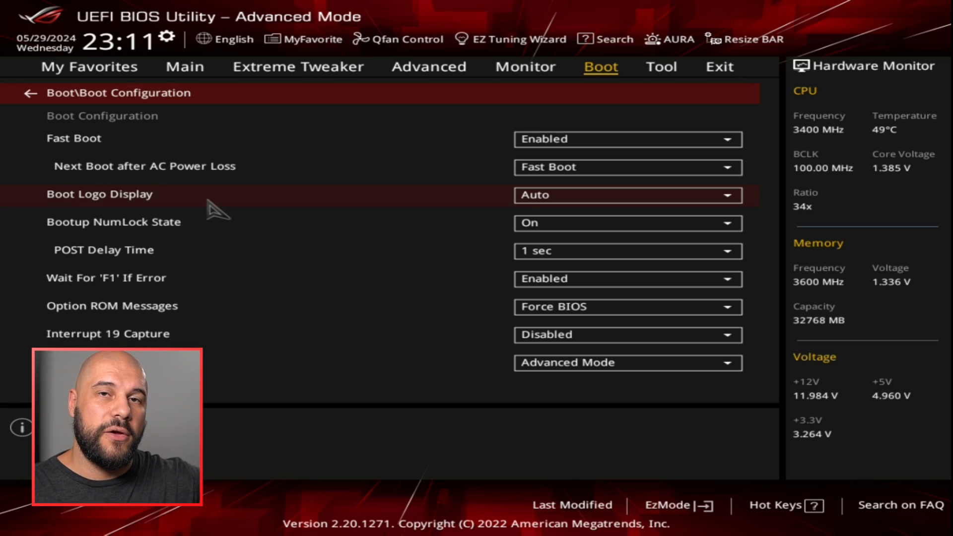
{"action": "mouse_move", "coordinate": [218, 184]}
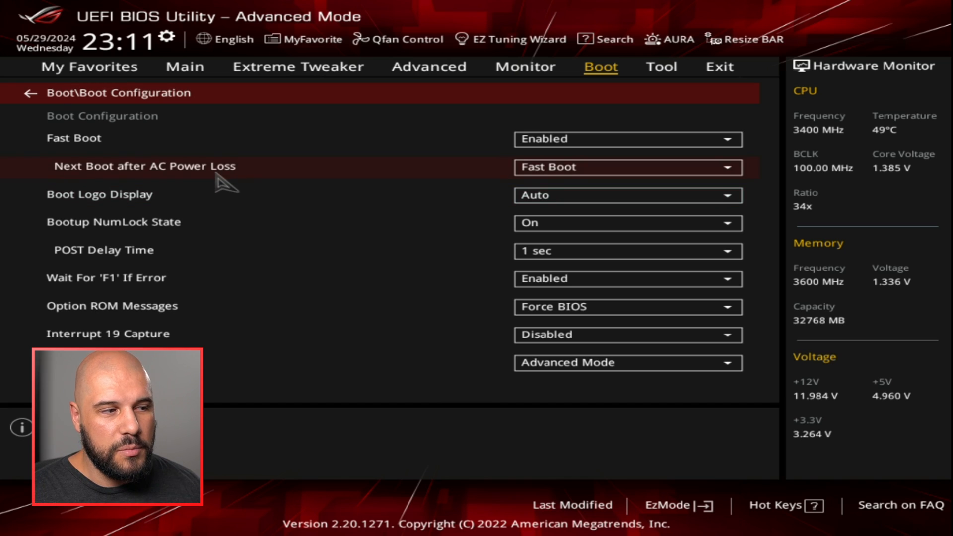
{"action": "left_click", "coordinate": [27, 93]}
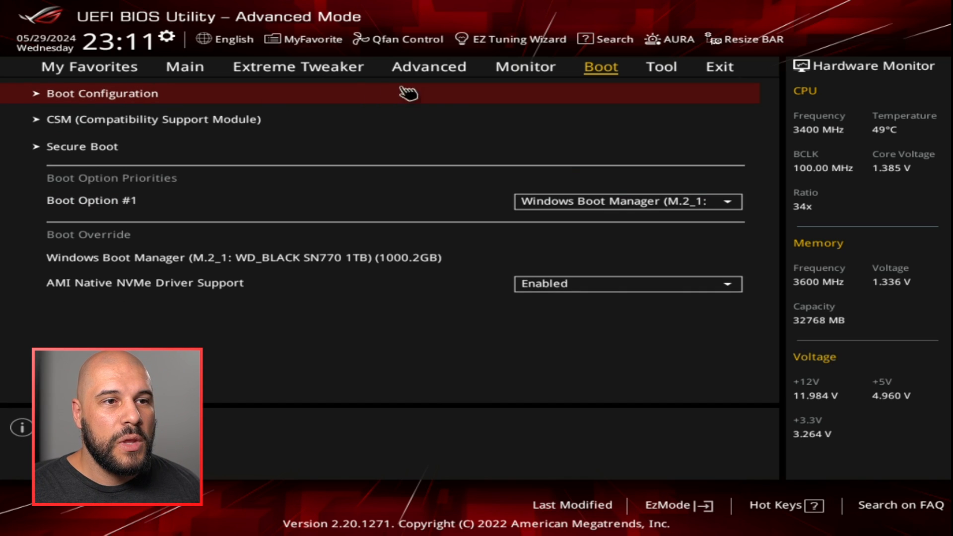
Step: Show the Tool page's ASUS Armoury Crate settings with app download Disabled
{"action": "left_click", "coordinate": [660, 67]}
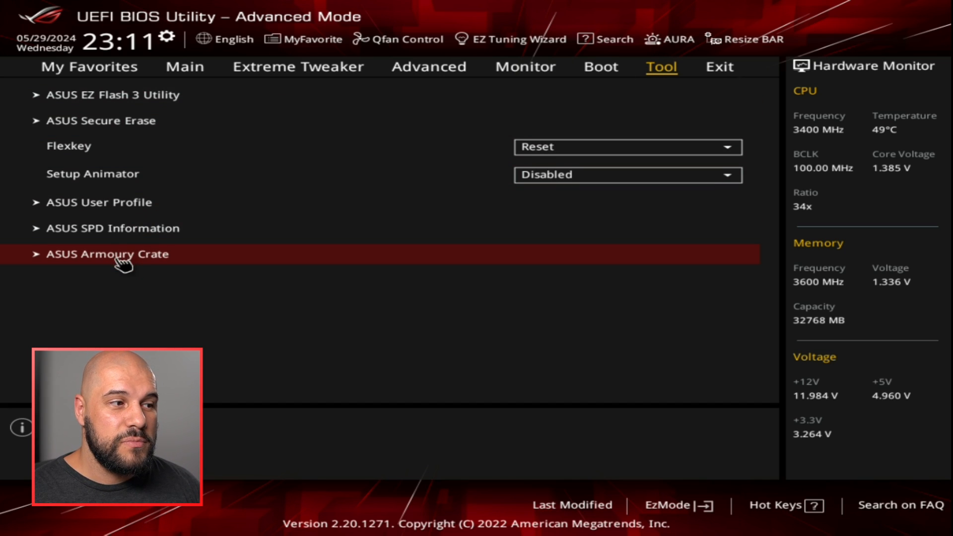
{"action": "left_click", "coordinate": [107, 254]}
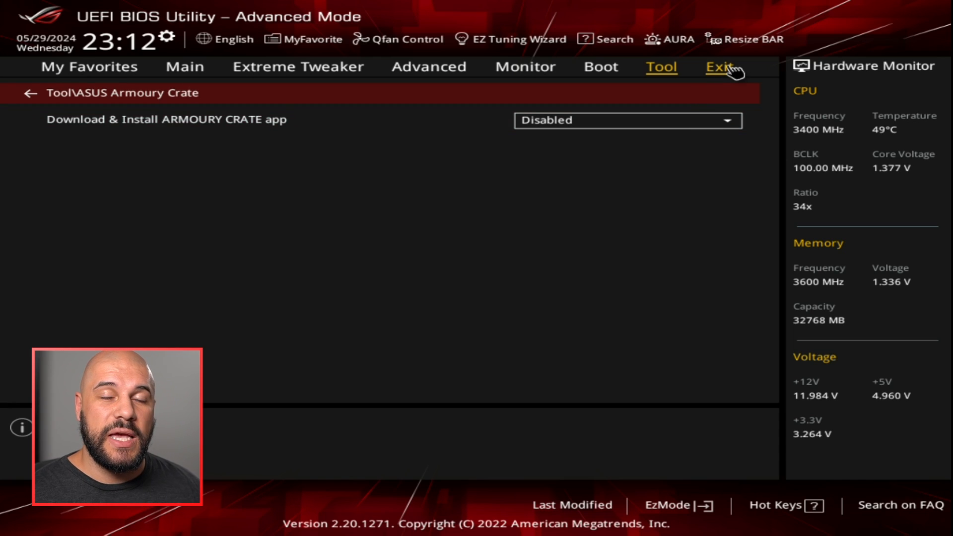
Step: Choose Discard Changes & Exit to bring up the Exit Without Saving confirmation
{"action": "left_click", "coordinate": [717, 66]}
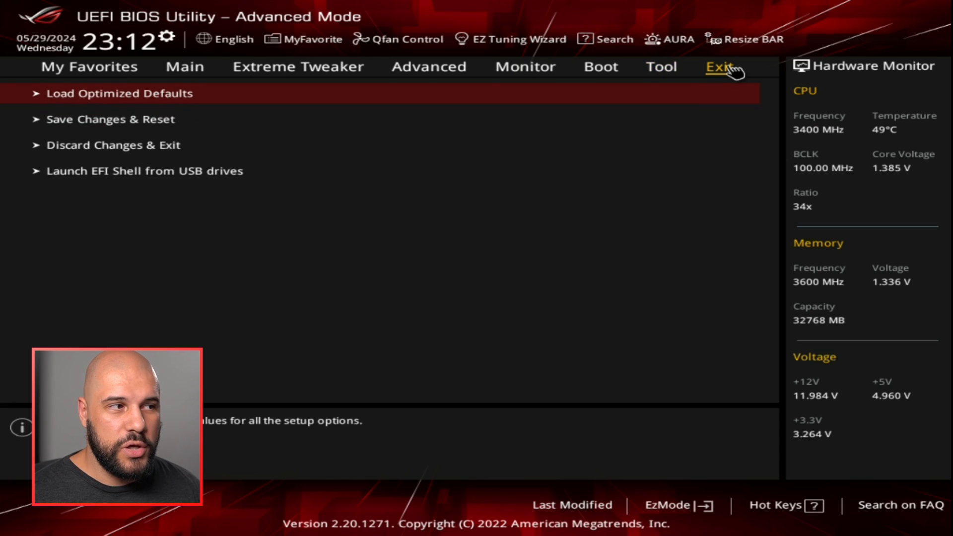
{"action": "mouse_move", "coordinate": [128, 128]}
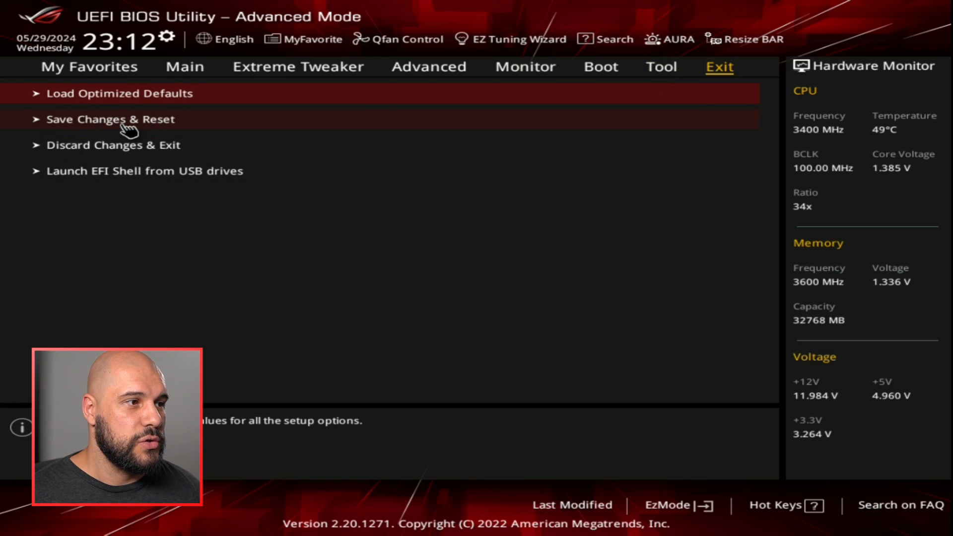
{"action": "left_click", "coordinate": [113, 145]}
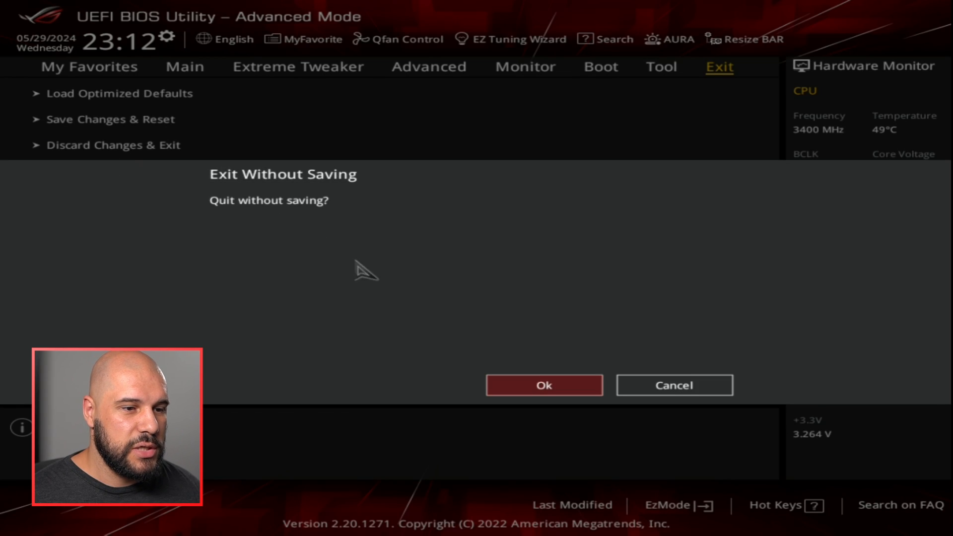